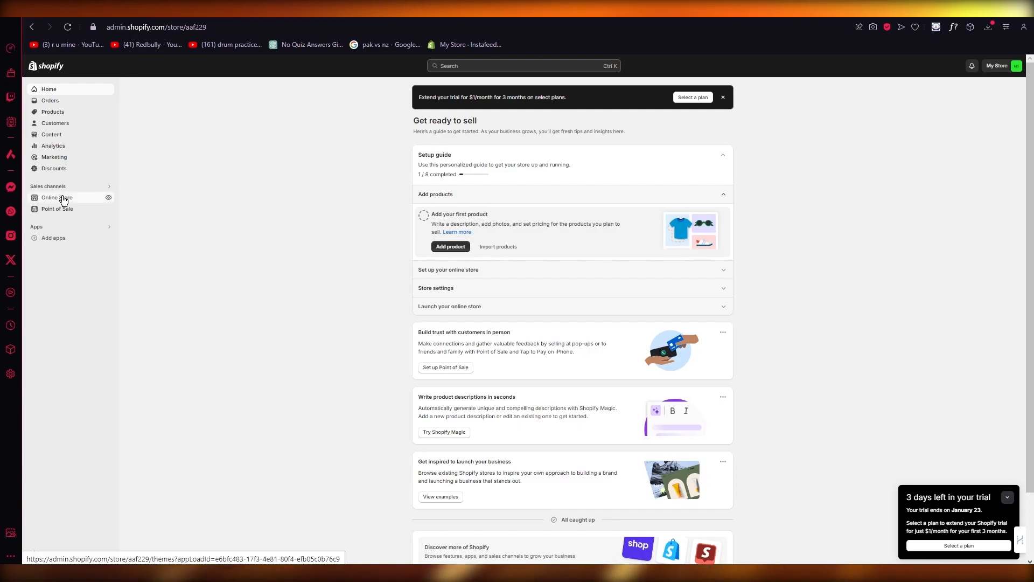
Go to Online Store under Sales channels to reach the Dawn theme page
{"action": "left_click", "coordinate": [57, 197]}
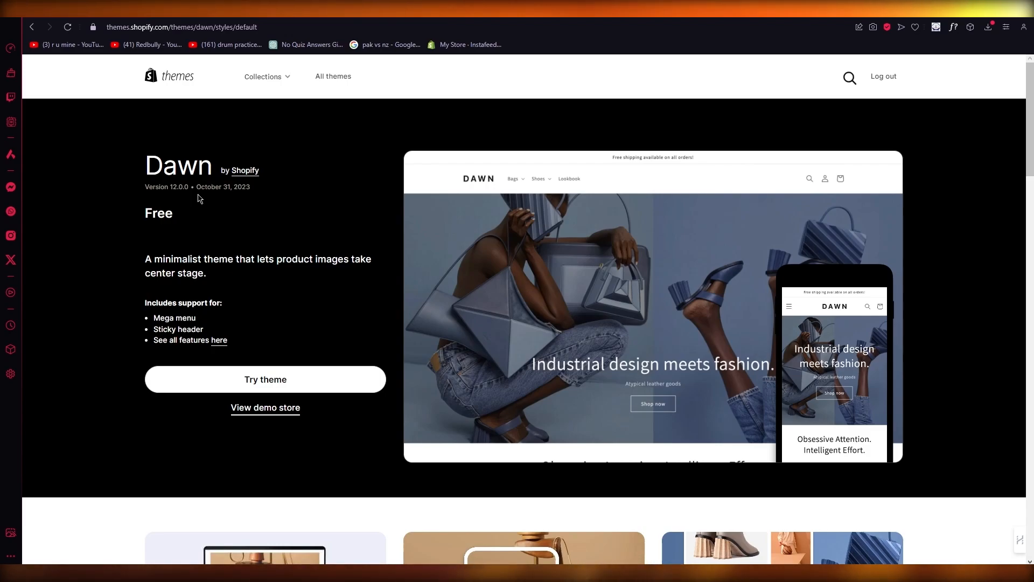
{"action": "mouse_move", "coordinate": [214, 203]}
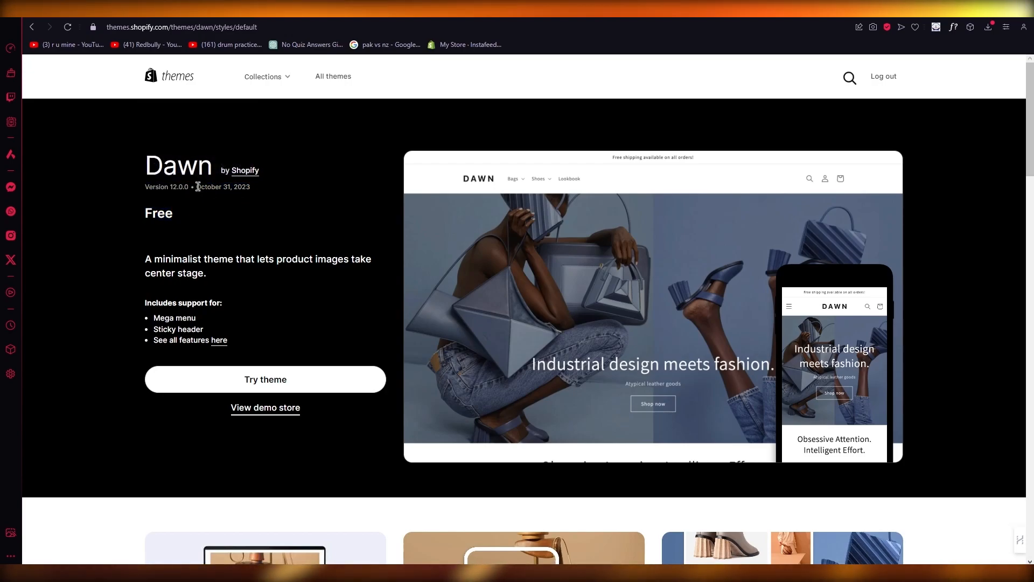
{"action": "mouse_move", "coordinate": [178, 197]}
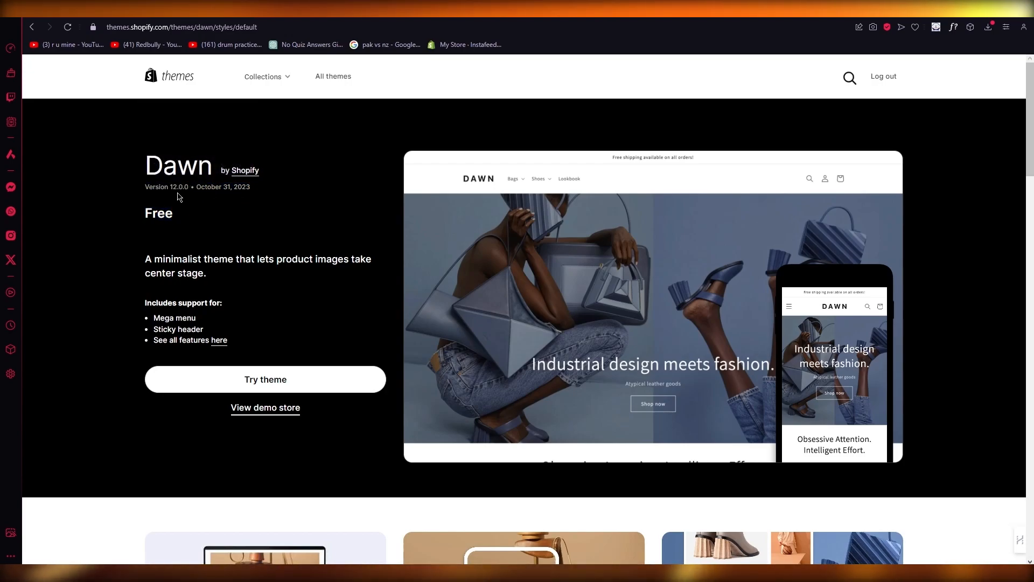
{"action": "mouse_move", "coordinate": [227, 187]}
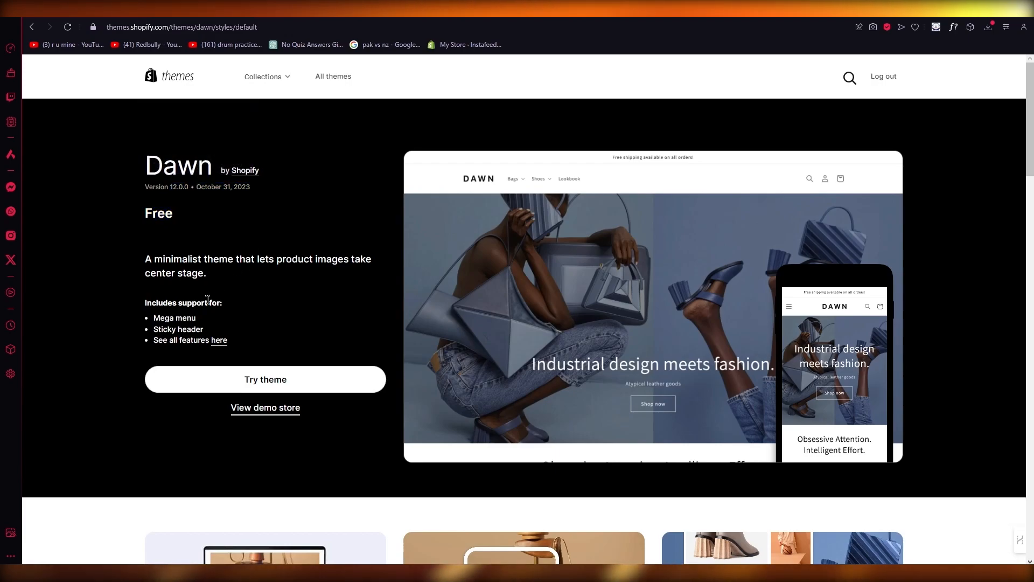
{"action": "mouse_move", "coordinate": [258, 274]}
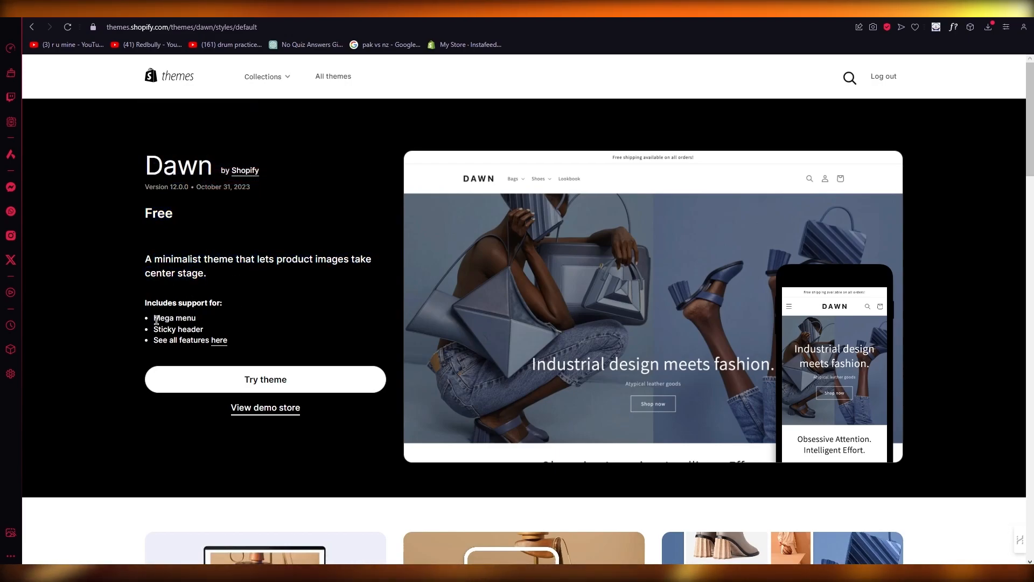
{"action": "mouse_move", "coordinate": [219, 340]}
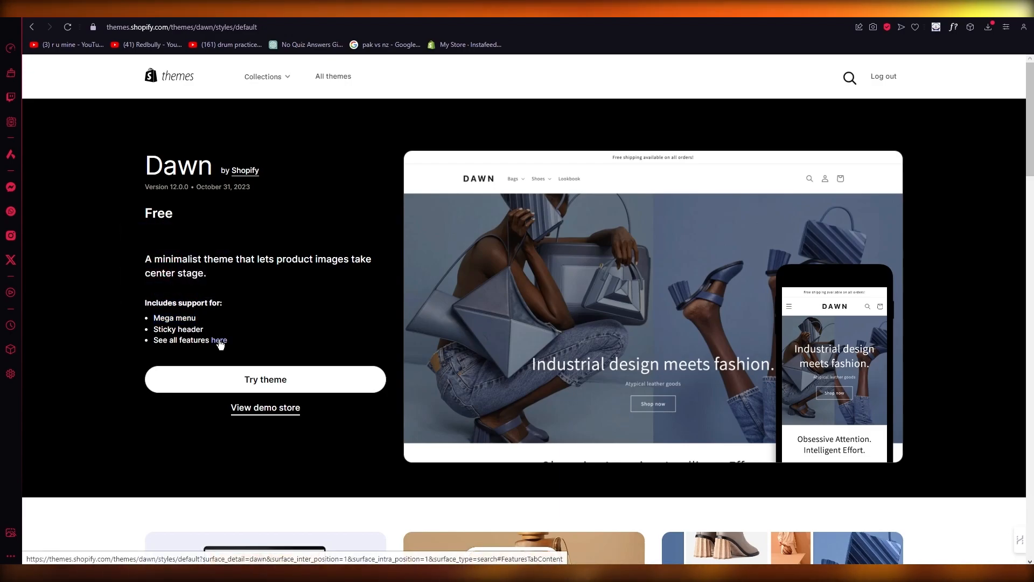
View Dawn 12.0.0's full feature list via 'See all features here'
{"action": "left_click", "coordinate": [218, 343]}
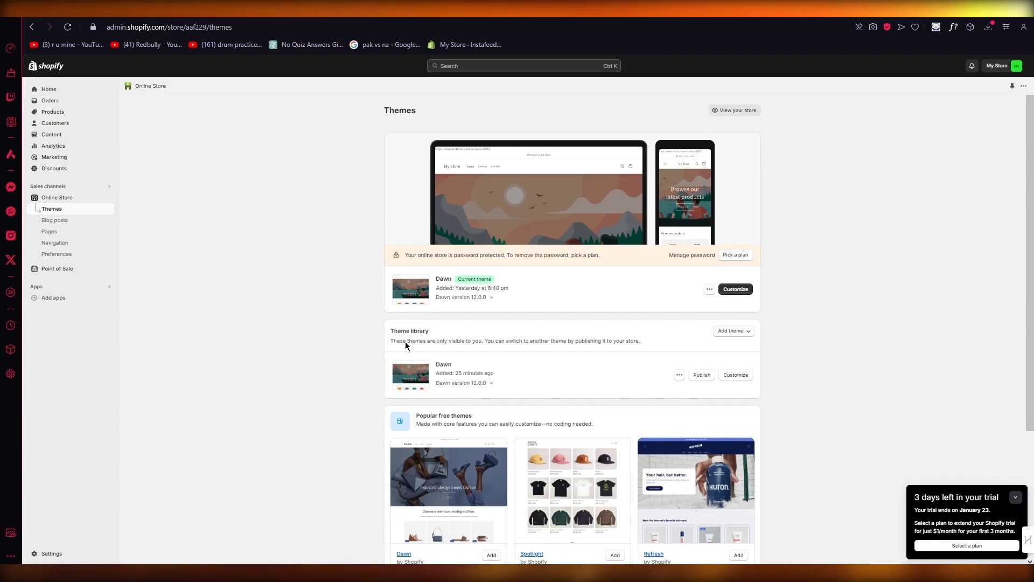
Add the free Dawn theme from Popular free themes and try it
{"action": "scroll", "scroll_direction": "down", "scroll_amount": 3}
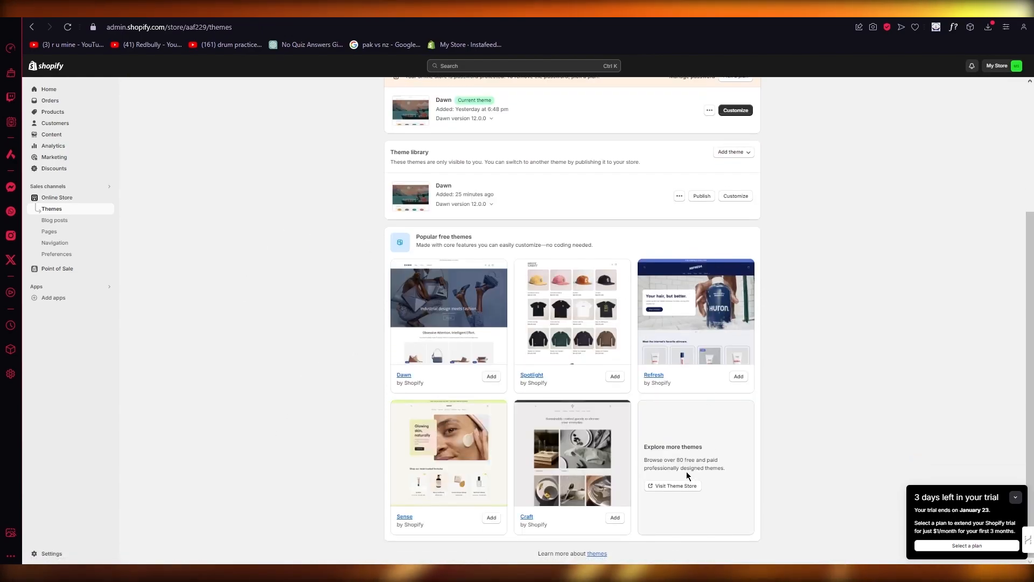
{"action": "mouse_move", "coordinate": [491, 376]}
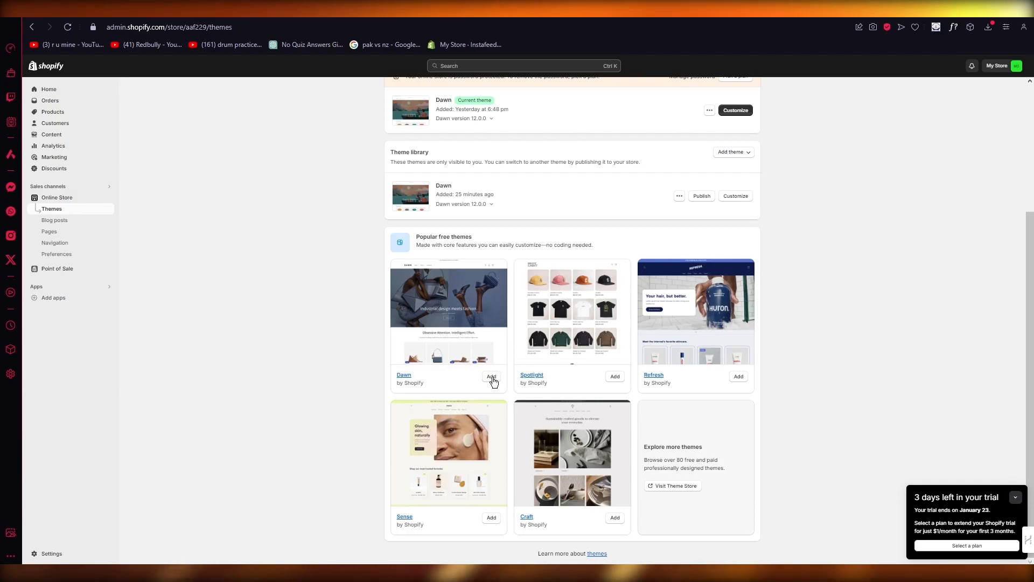
{"action": "left_click", "coordinate": [403, 375]}
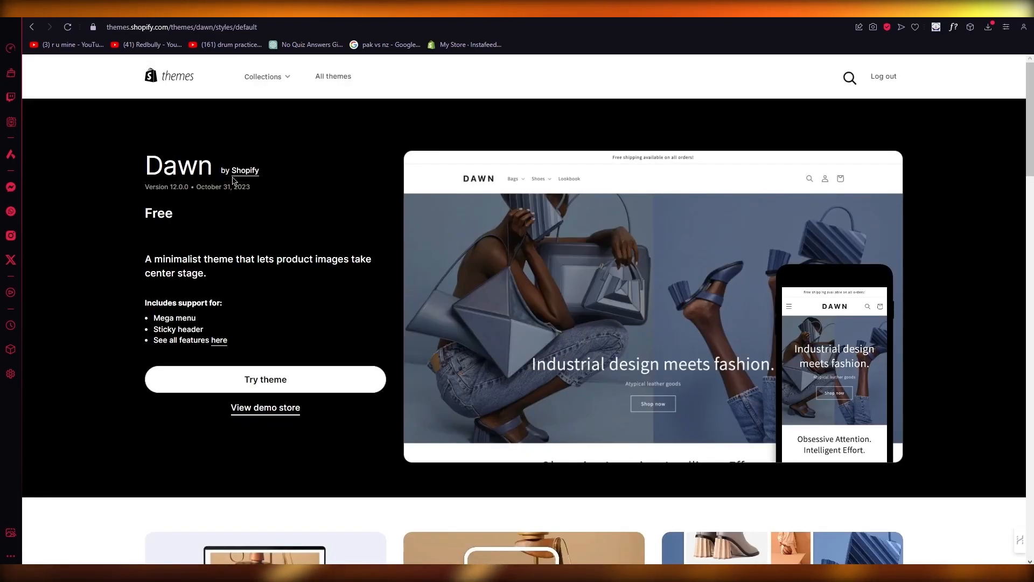
{"action": "left_click", "coordinate": [265, 379]}
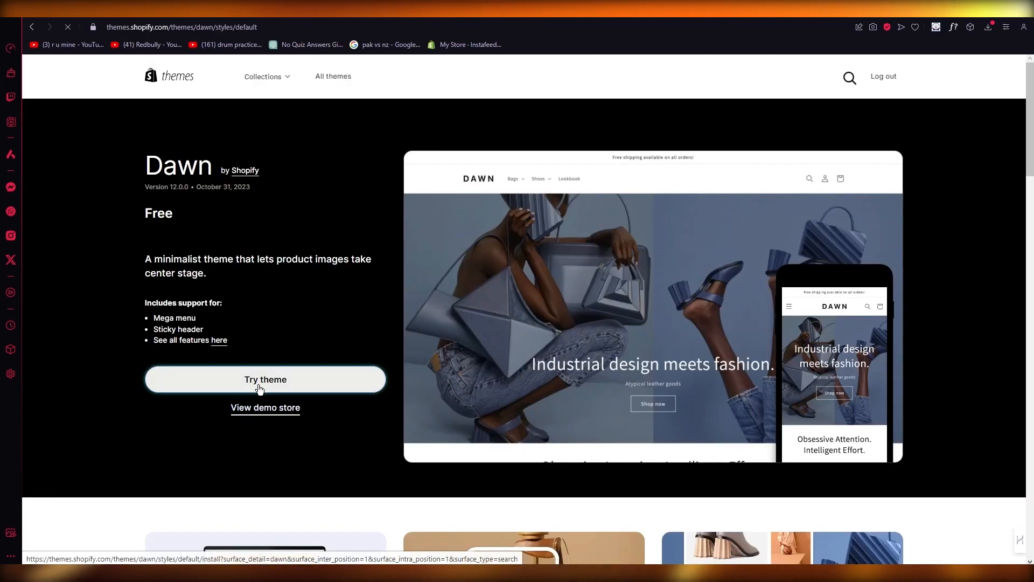
{"action": "left_click", "coordinate": [265, 379]}
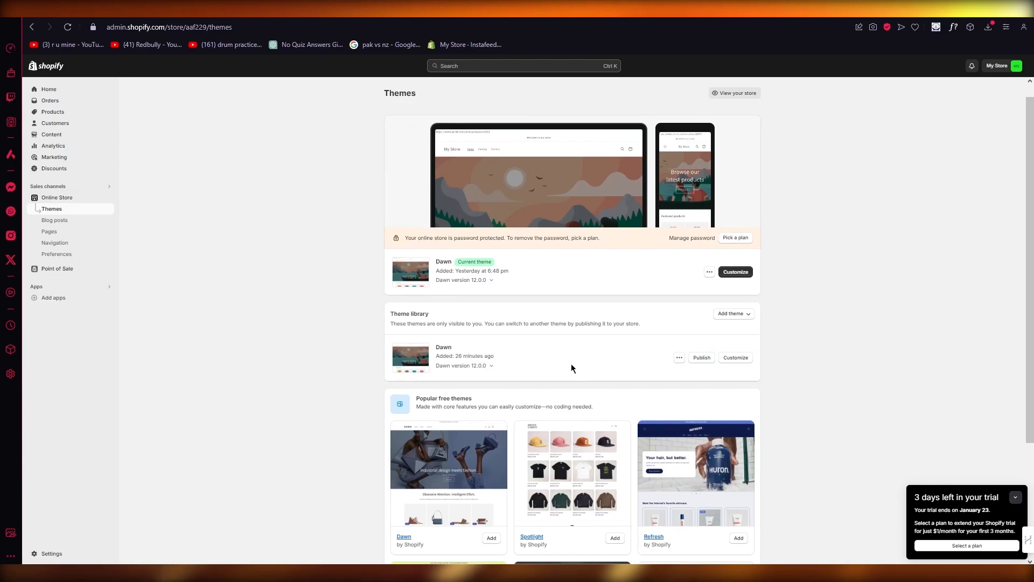
{"action": "mouse_move", "coordinate": [734, 363]}
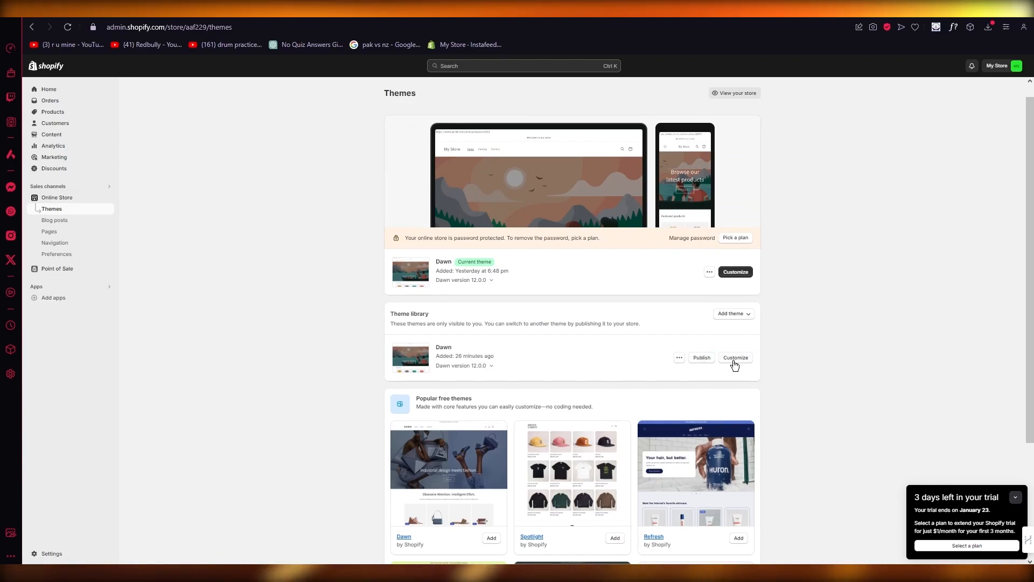
Customize the library's Dawn copy to launch the theme editor on its home page
{"action": "left_click", "coordinate": [735, 358]}
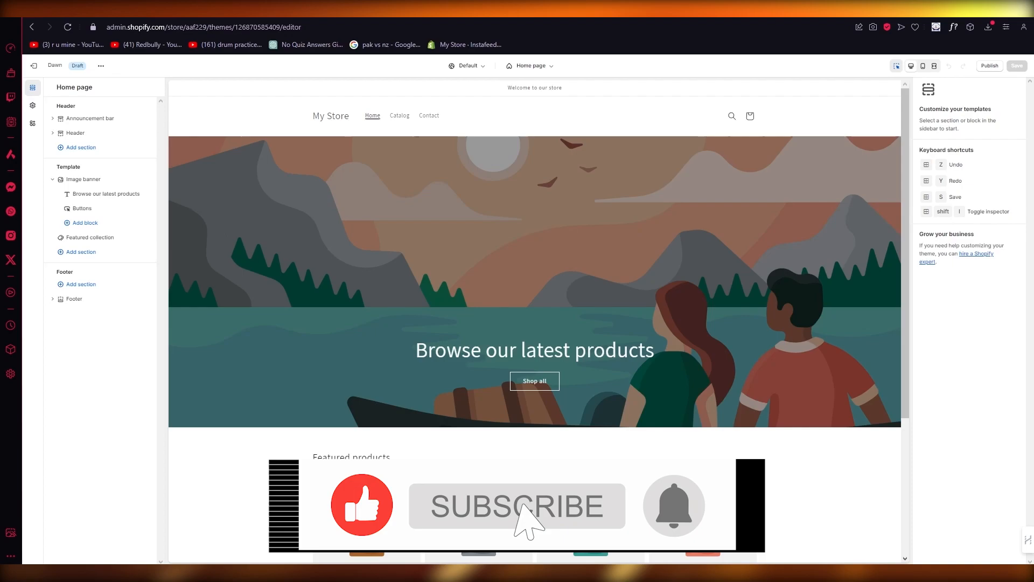
{"action": "left_click", "coordinate": [517, 506]}
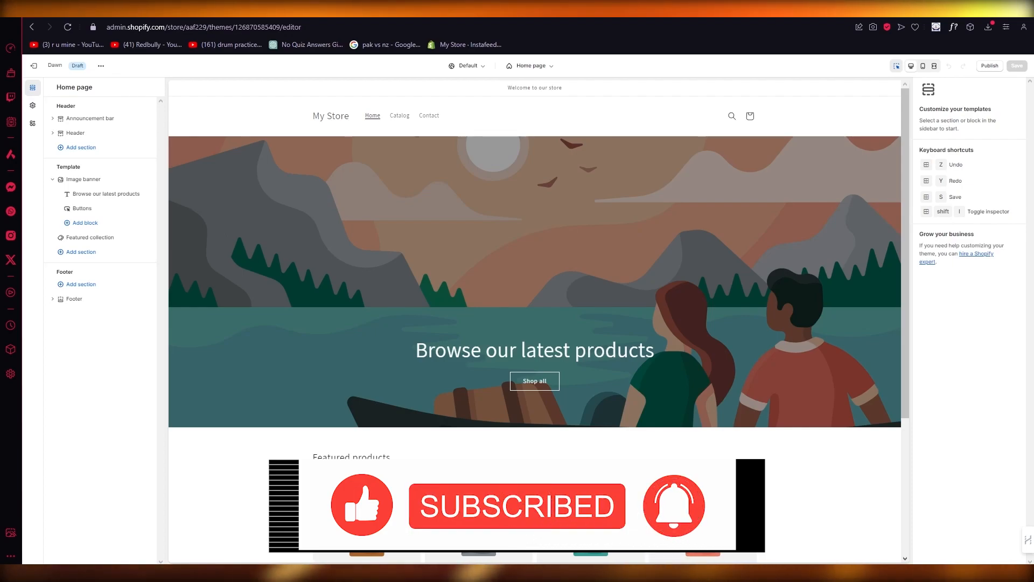